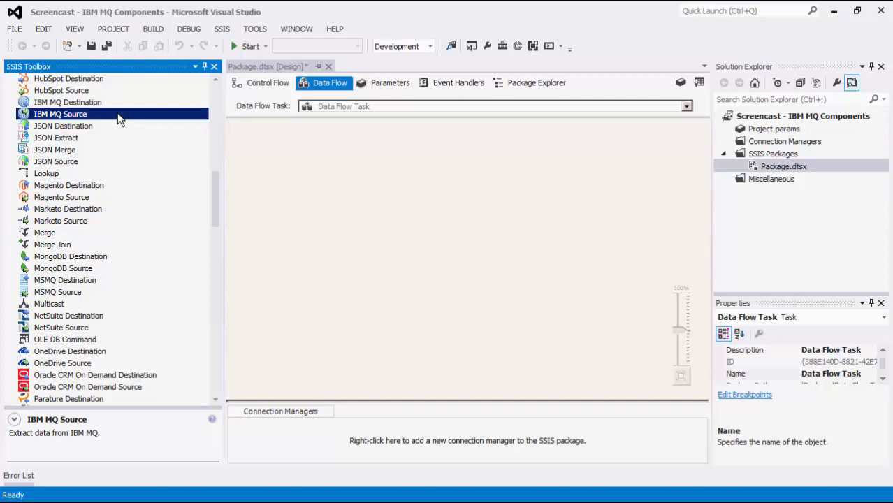
Add an IBM MQ connection manager using local queue manager Test_MQ, remote access off.
left_click(68, 102)
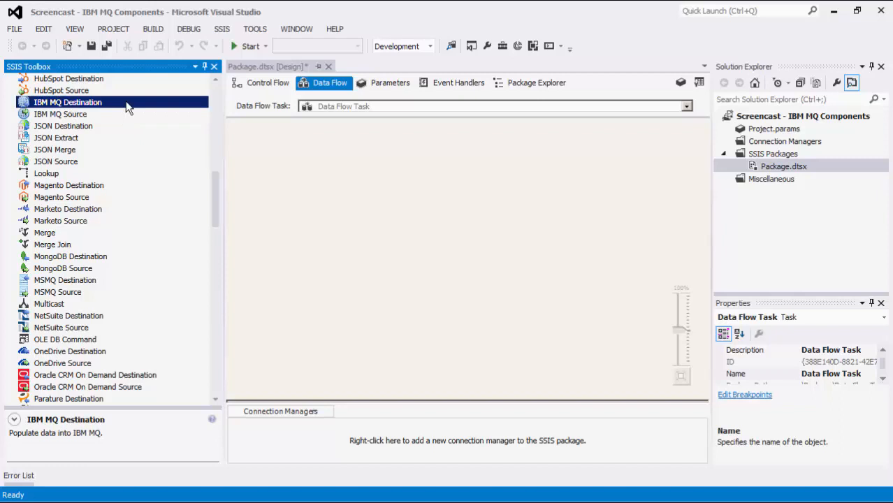
mouse_move(248, 176)
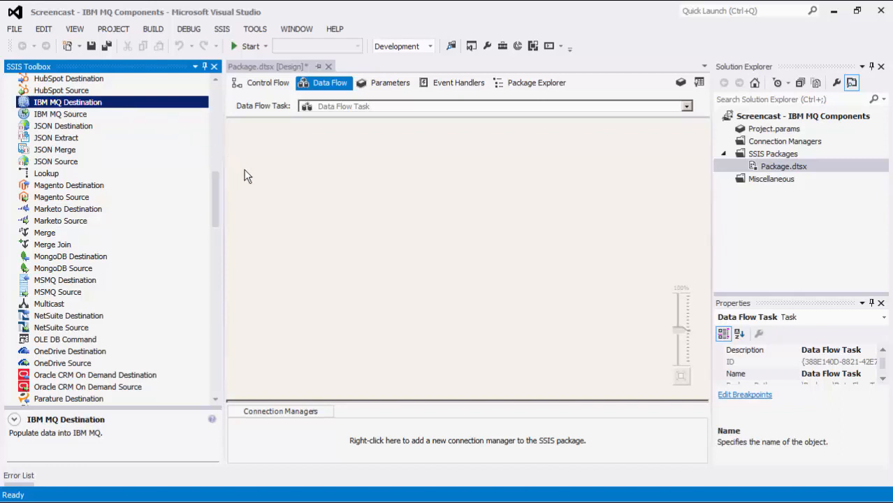
mouse_move(271, 205)
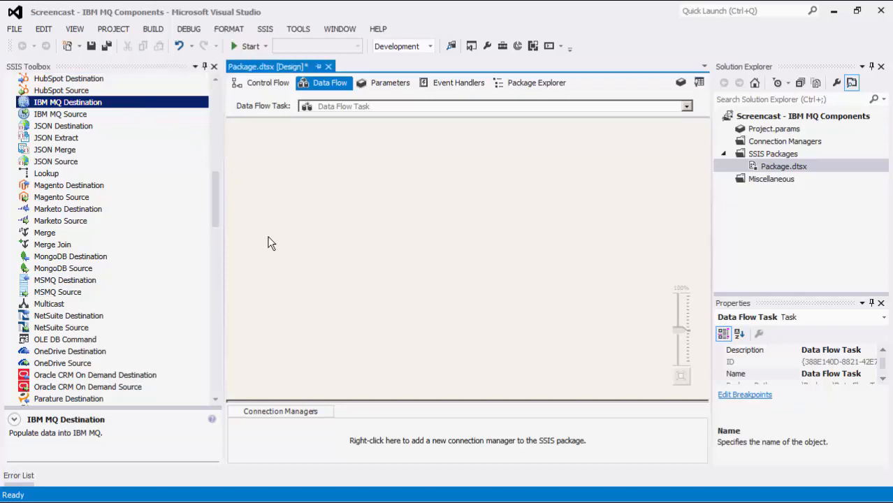
mouse_move(277, 434)
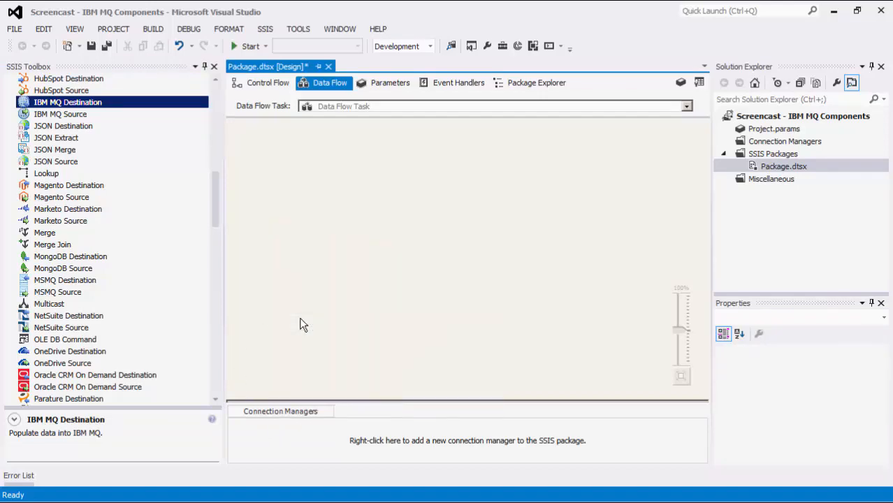
right_click(467, 441)
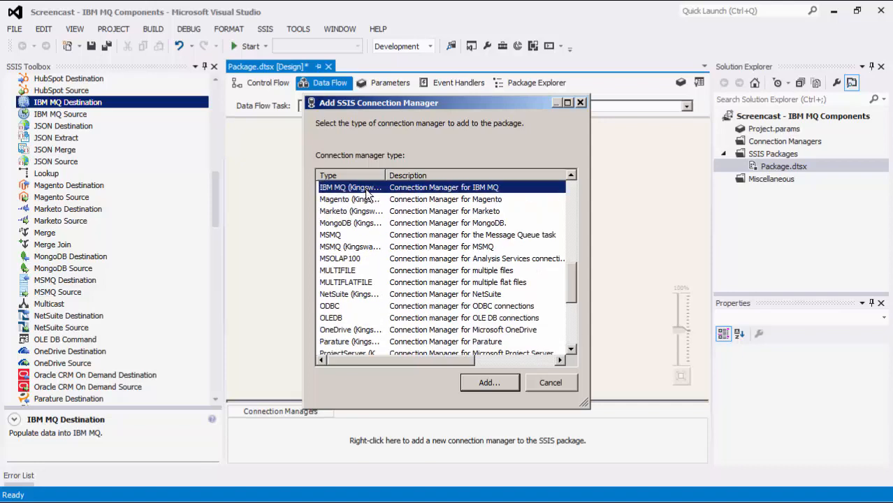
left_click(489, 383)
type("Test_")
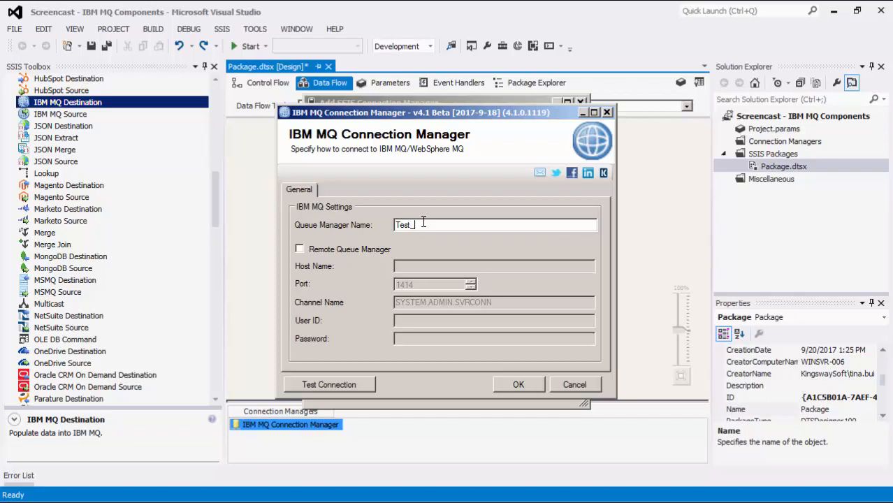
type("MQ")
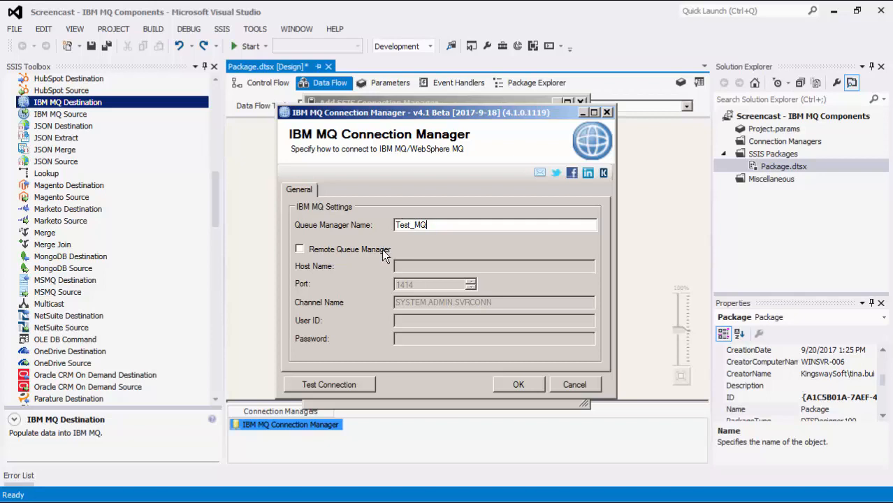
left_click(300, 249)
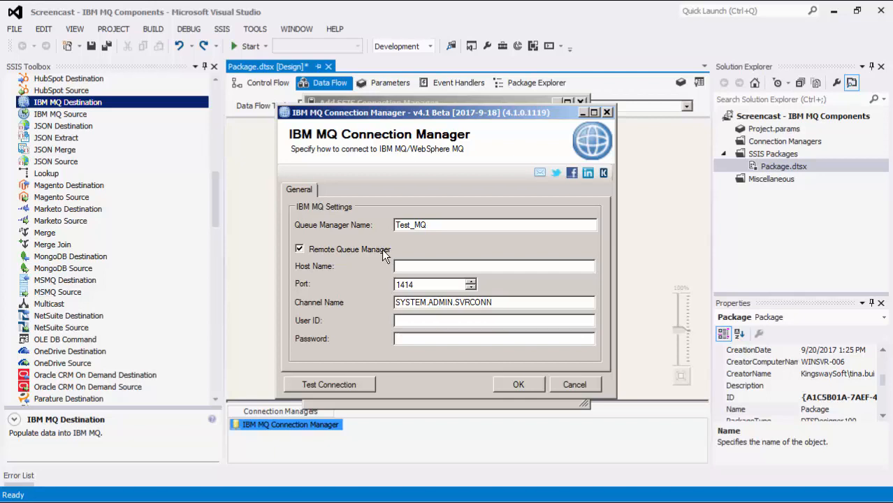
left_click(299, 249)
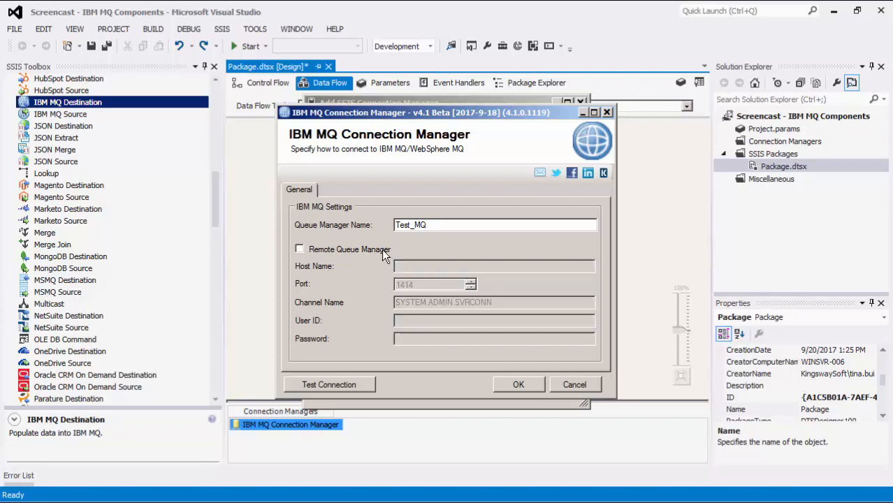
triple_click(494, 225)
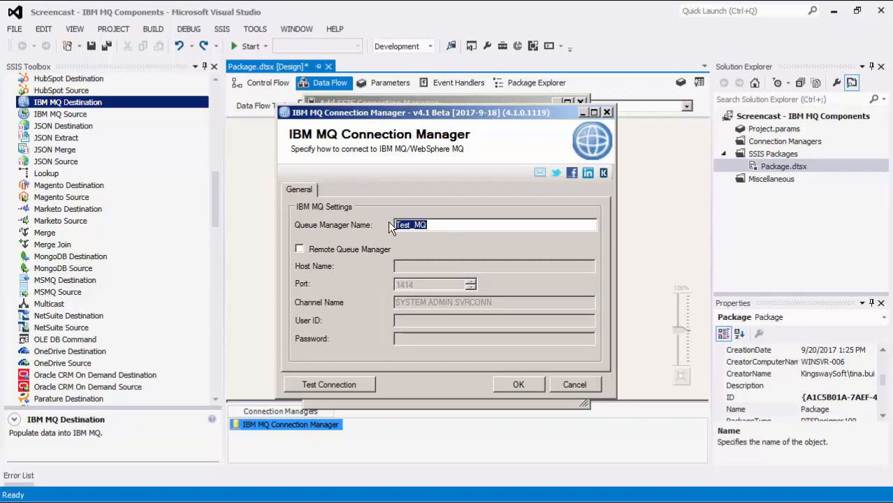
mouse_move(371, 388)
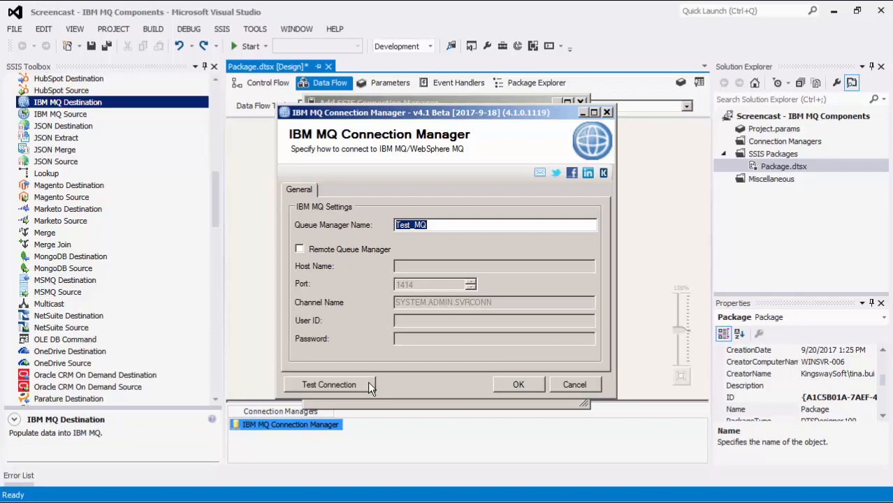
Test the Test_MQ connection and dismiss the success message.
left_click(328, 384)
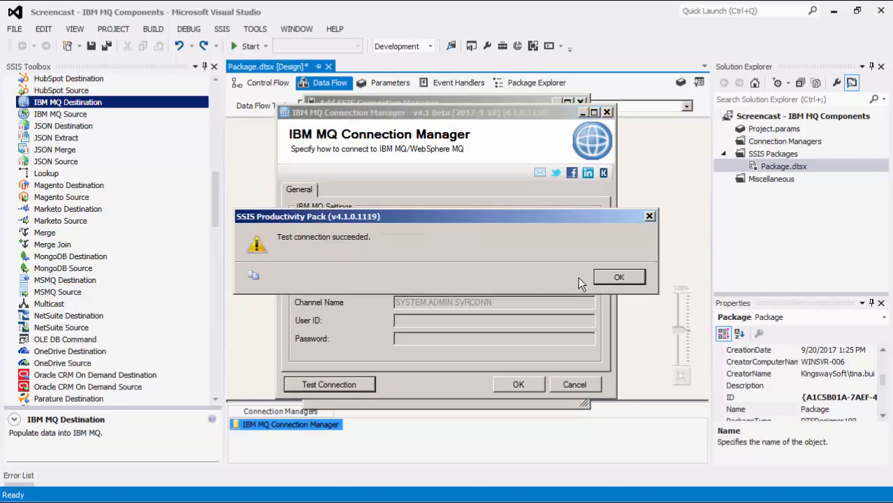
mouse_move(619, 277)
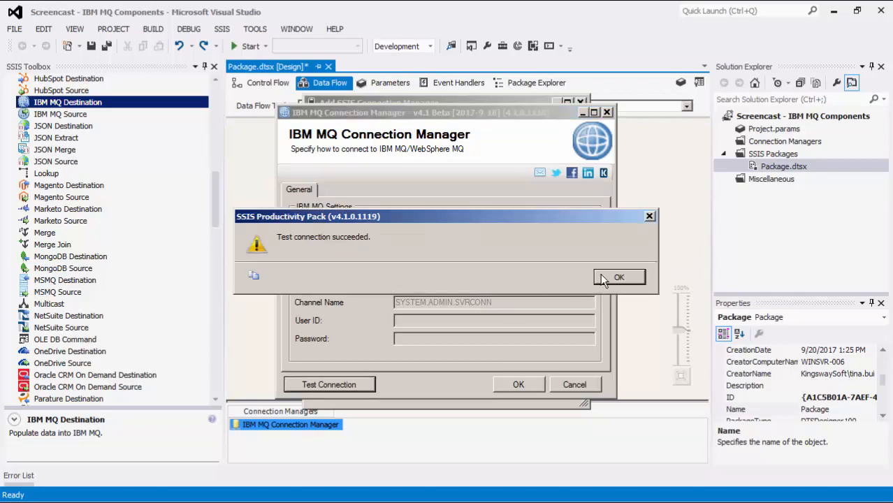
left_click(618, 278)
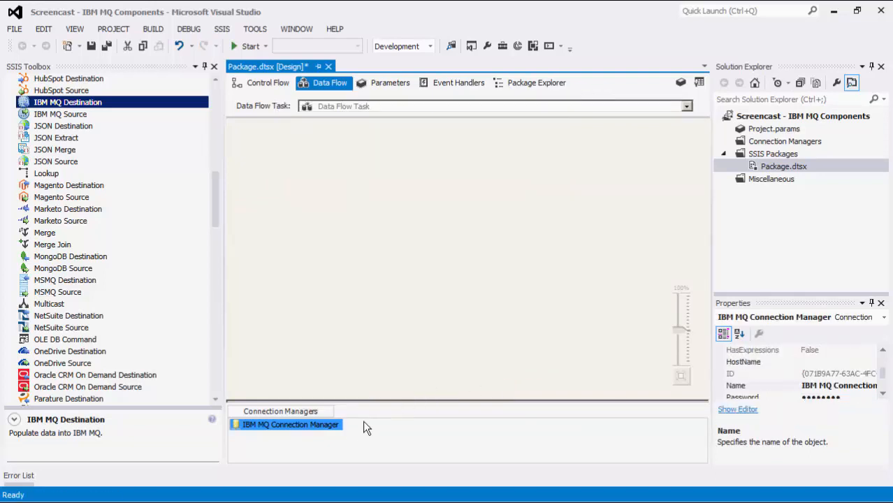
mouse_move(343, 432)
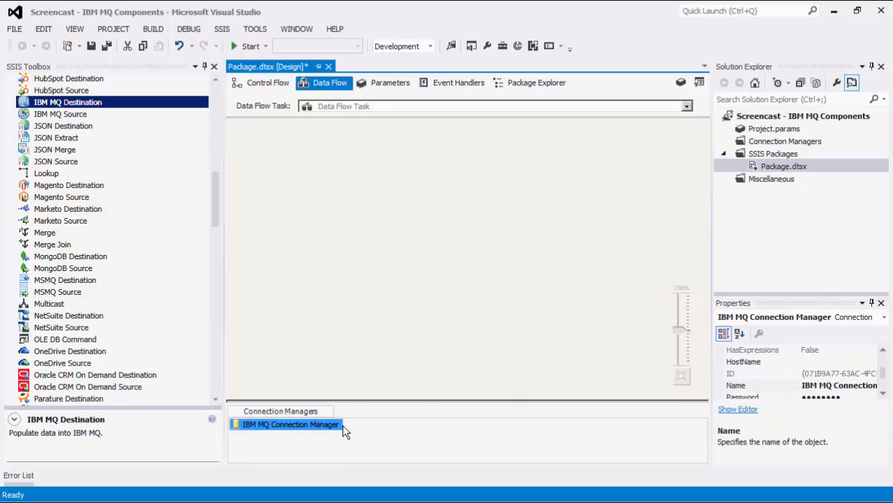
mouse_move(388, 412)
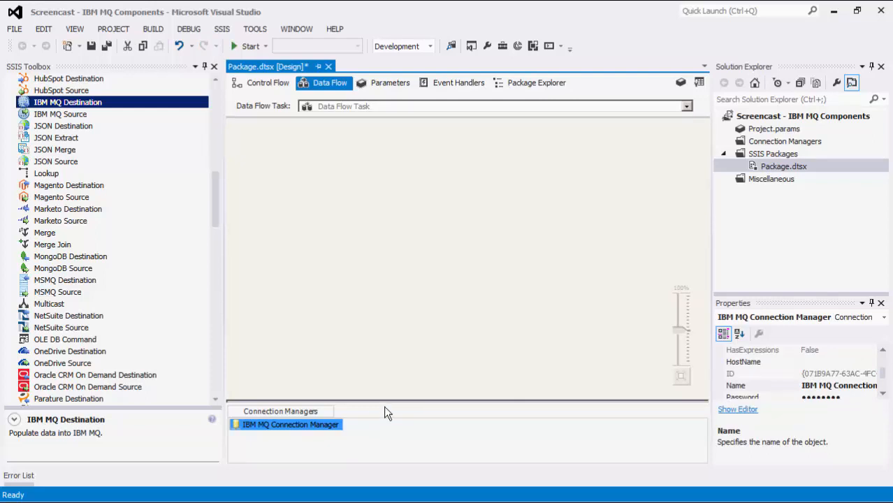
left_click(785, 140)
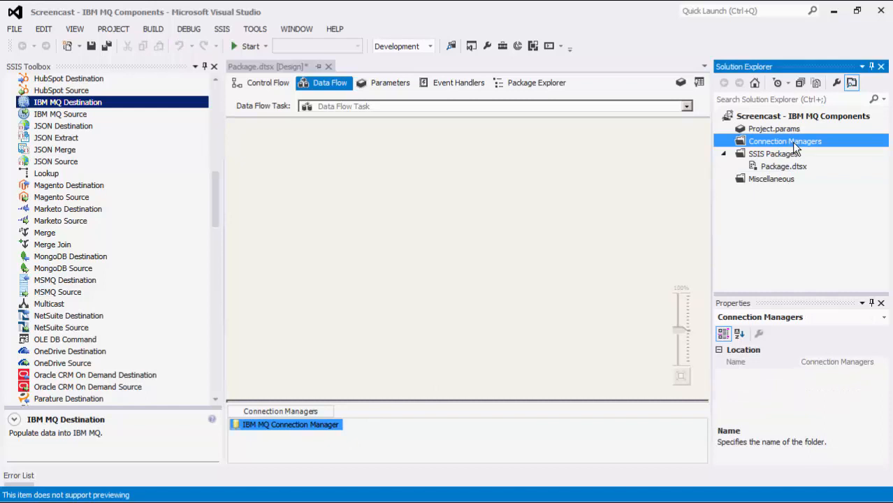
mouse_move(832, 148)
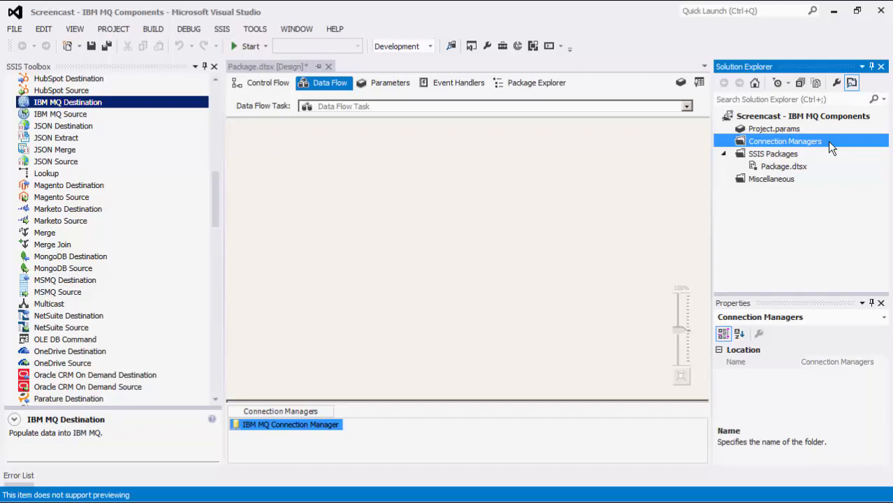
left_click(60, 114)
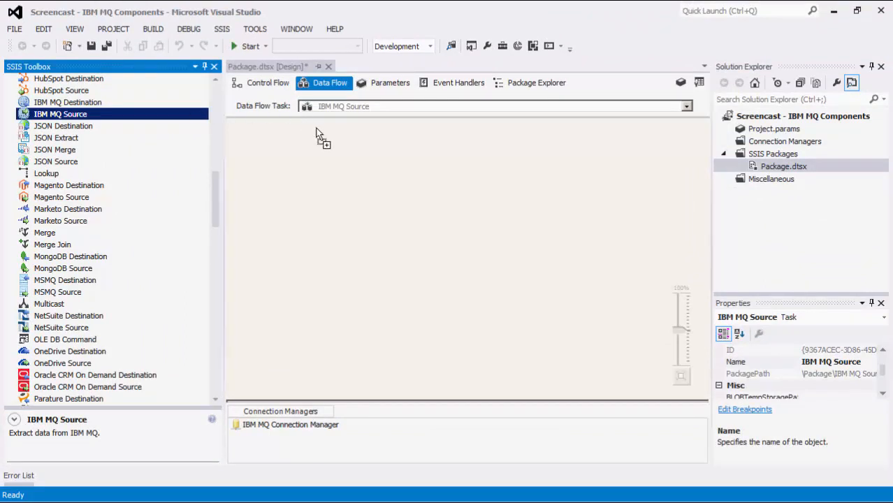
Place an IBM MQ Source on the data flow canvas and open its editor.
left_click_drag(61, 114, 376, 142)
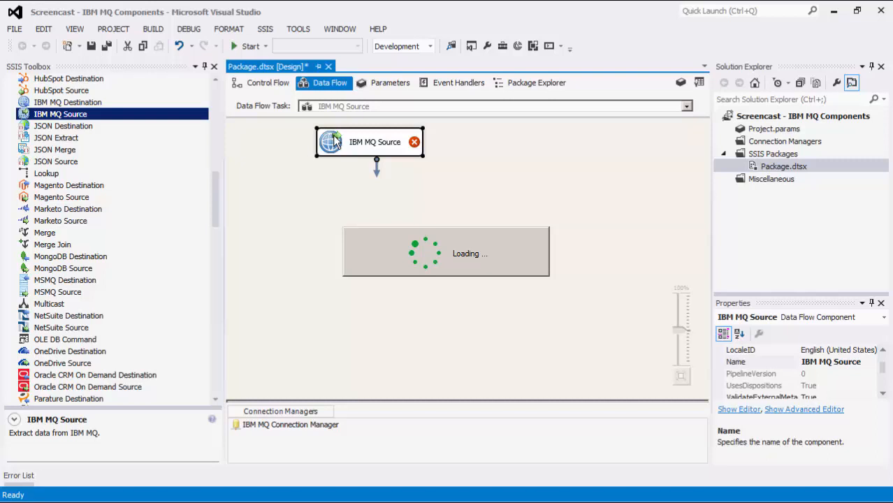
double_click(374, 142)
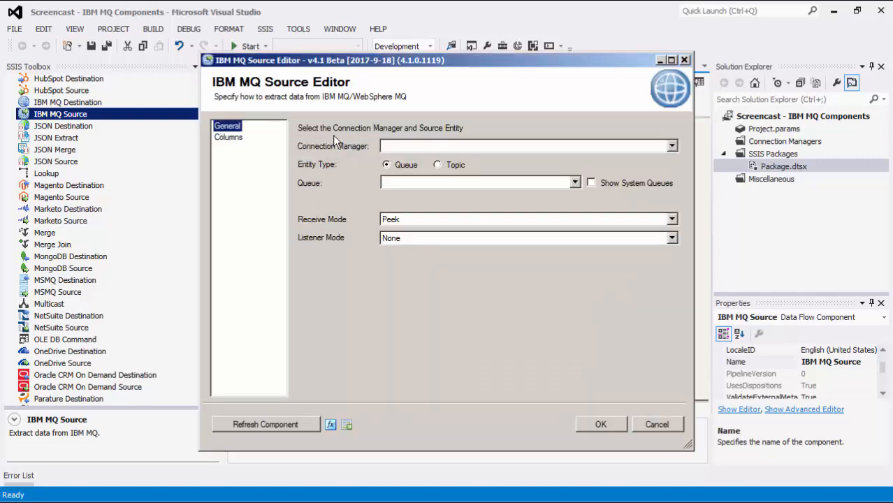
mouse_move(613, 142)
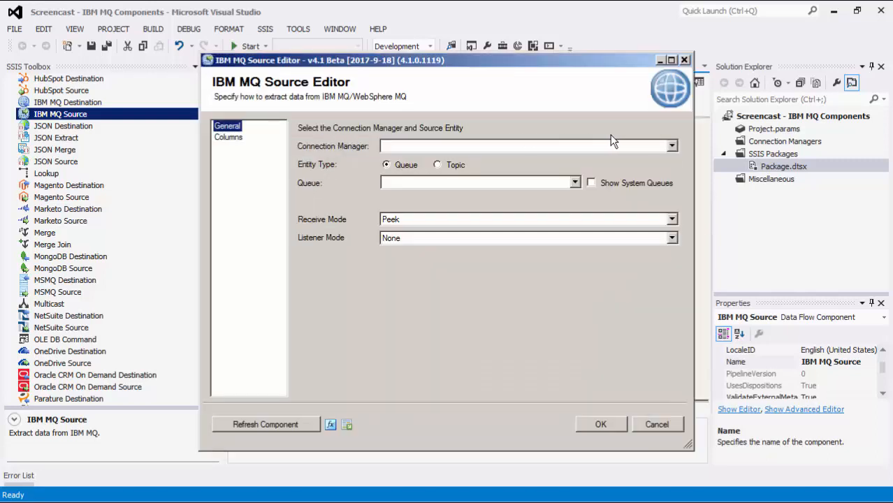
mouse_move(625, 144)
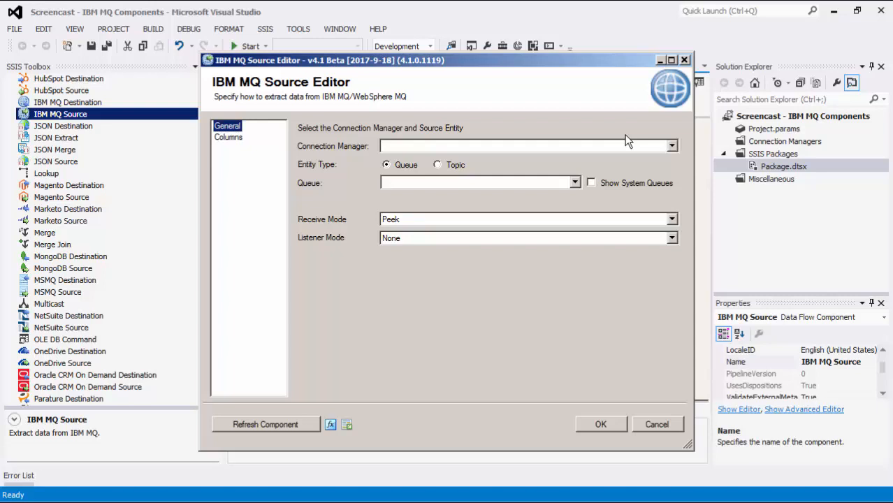
mouse_move(632, 149)
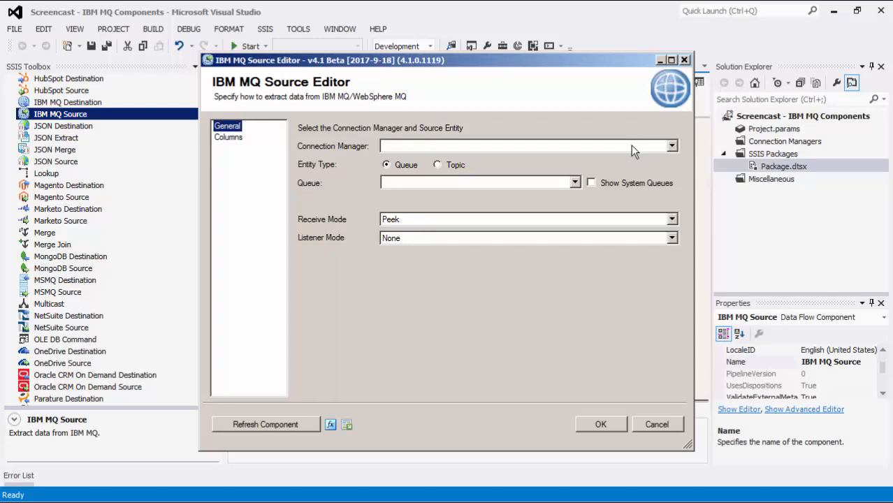
Select IBM MQ Connection Manager and set the entity back to Queue after trying Topic.
left_click(671, 145)
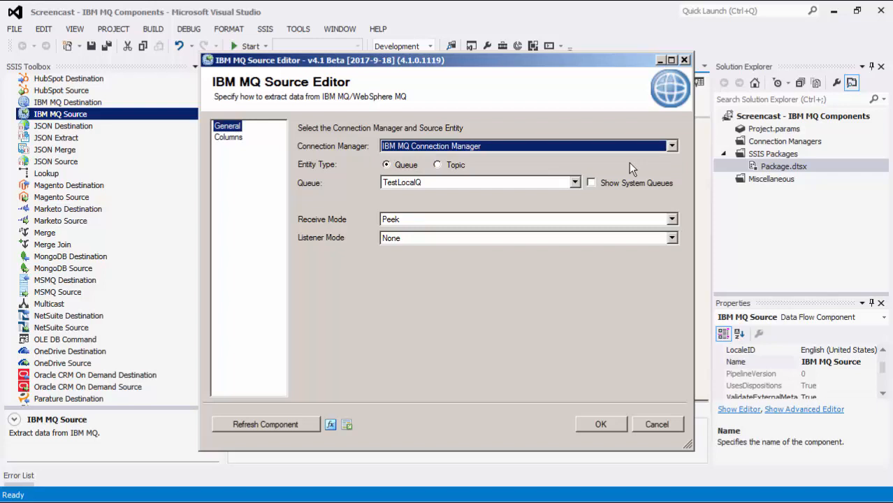
mouse_move(550, 154)
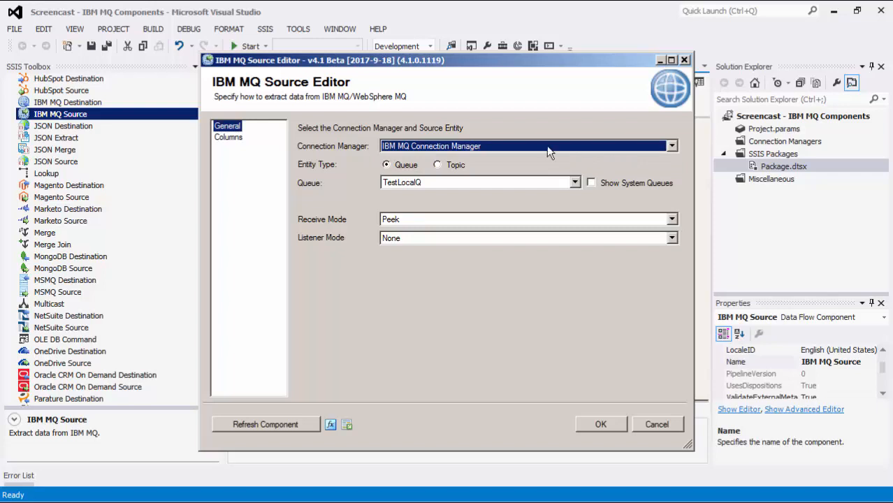
mouse_move(435, 177)
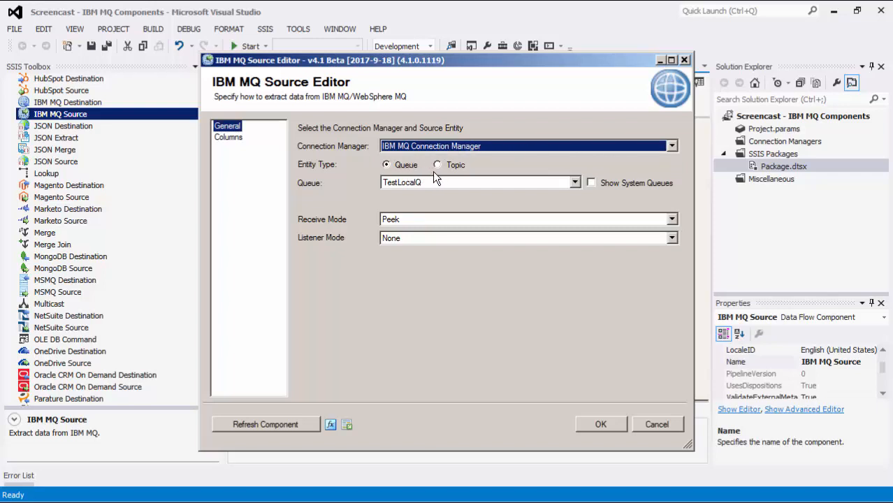
mouse_move(460, 177)
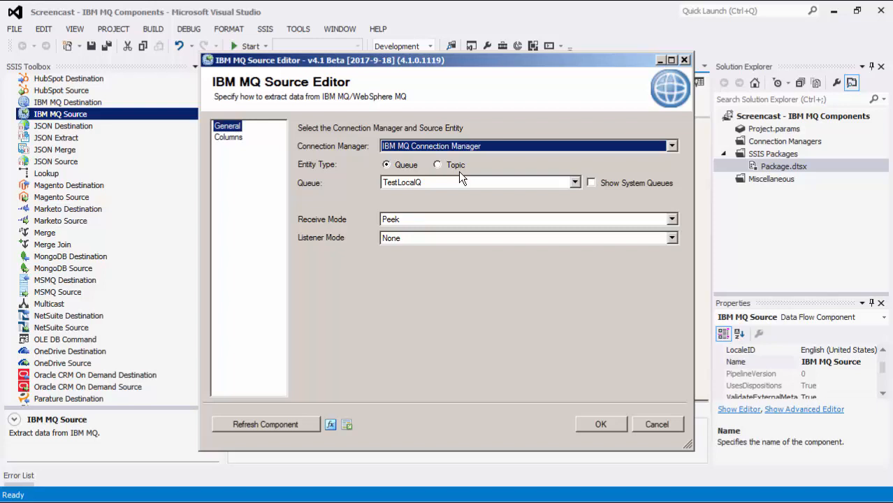
left_click(437, 164)
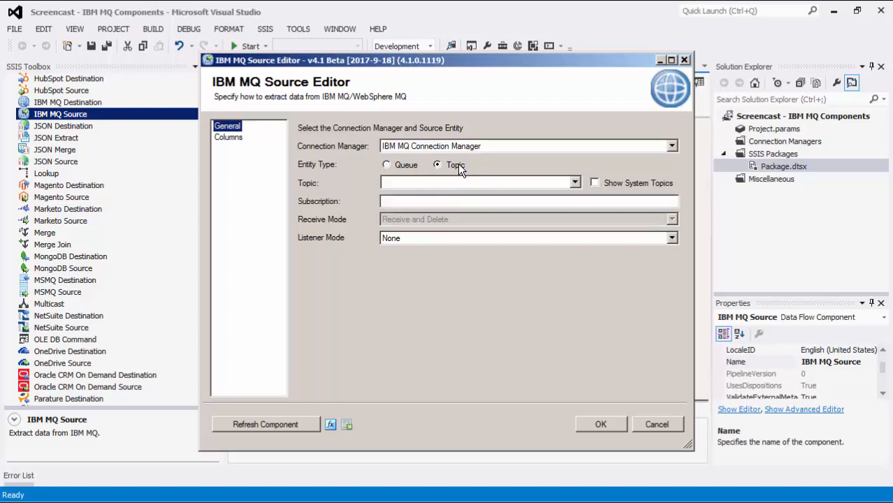
mouse_move(577, 174)
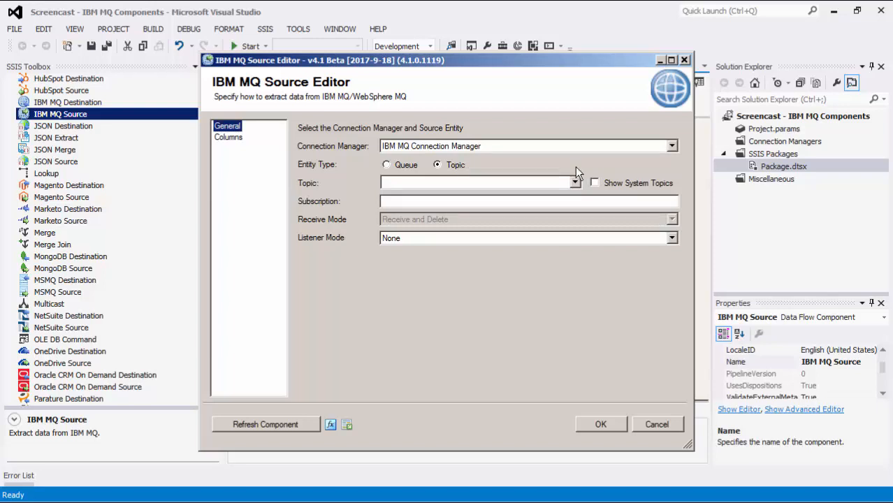
mouse_move(623, 191)
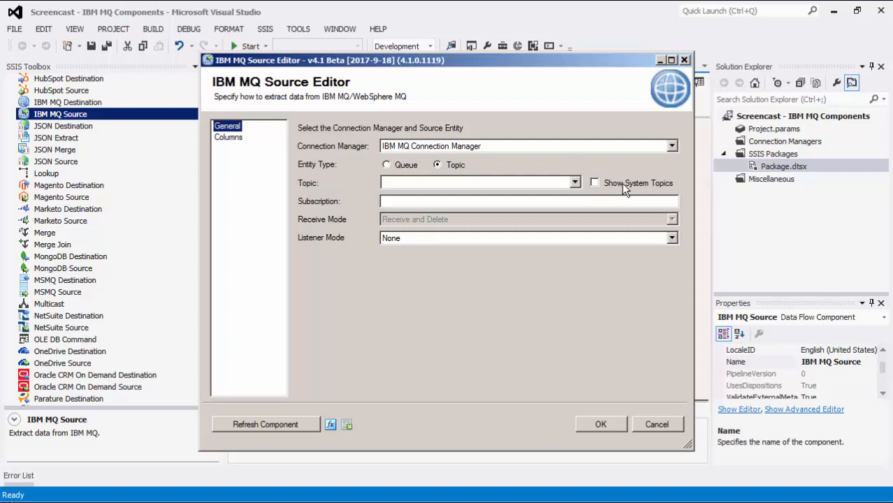
left_click(387, 164)
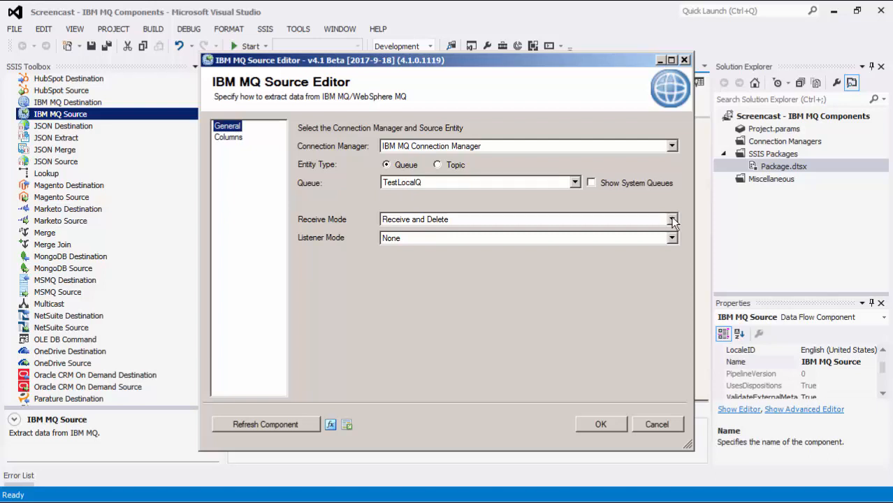
Review receive and listener modes, keeping Peek with listener None, then view output columns.
left_click(672, 219)
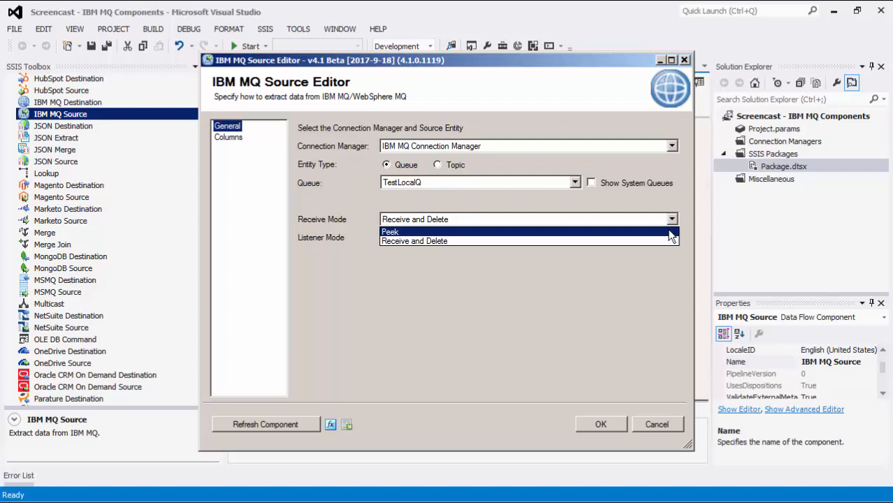
mouse_move(671, 241)
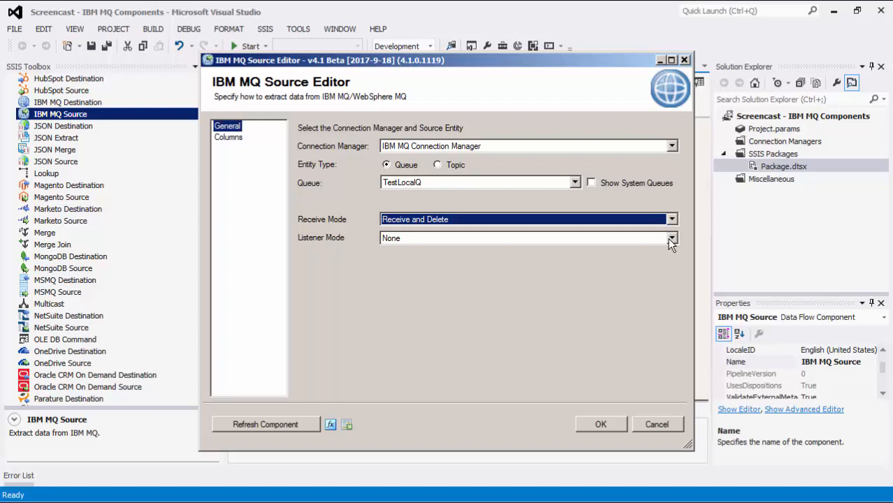
left_click(670, 237)
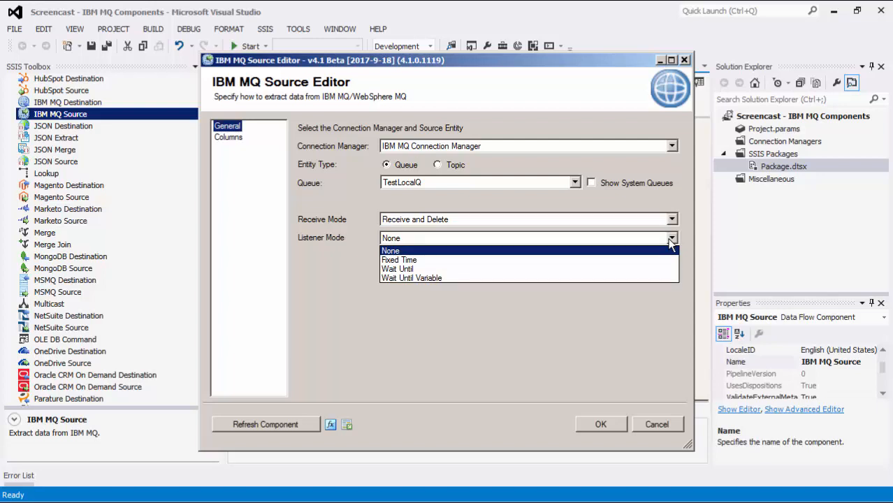
mouse_move(684, 222)
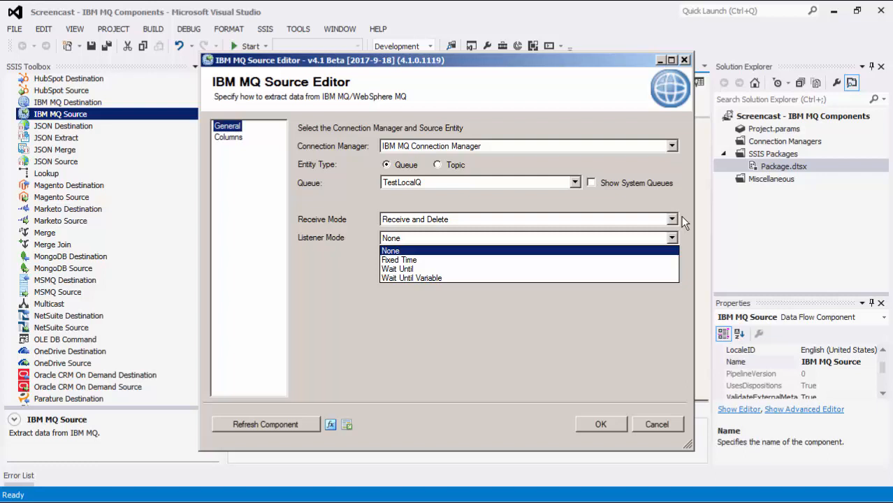
mouse_move(678, 246)
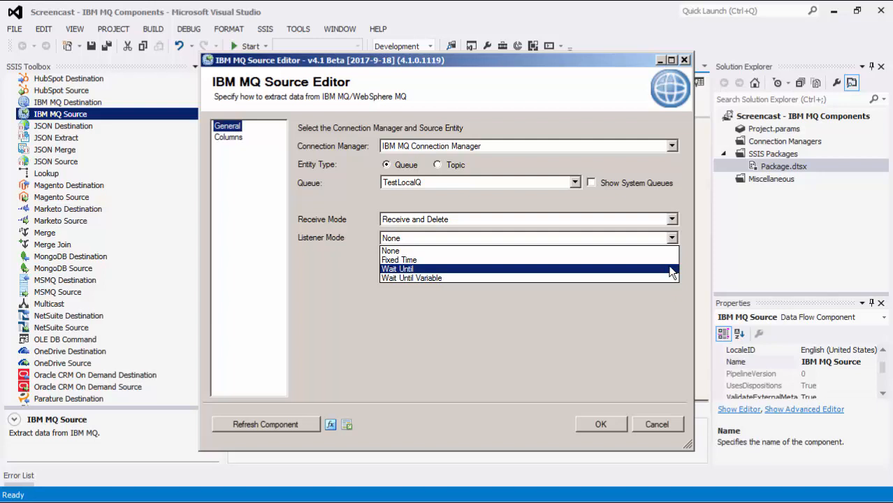
mouse_move(671, 274)
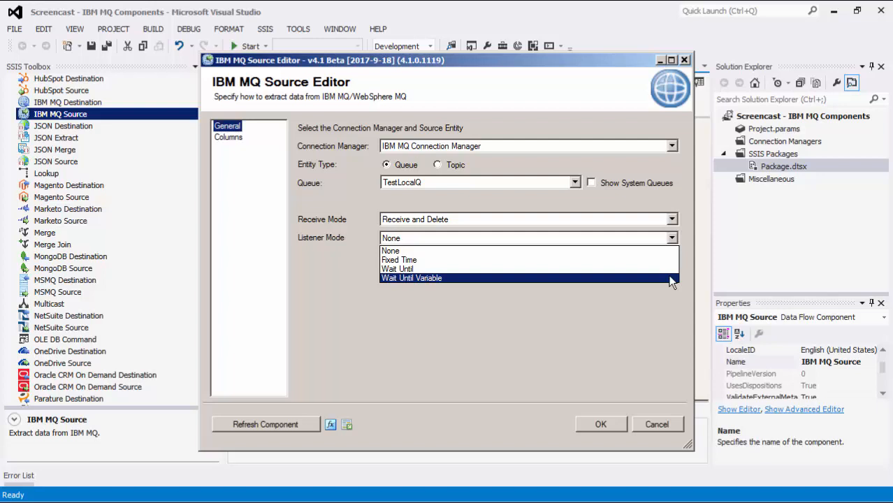
mouse_move(692, 280)
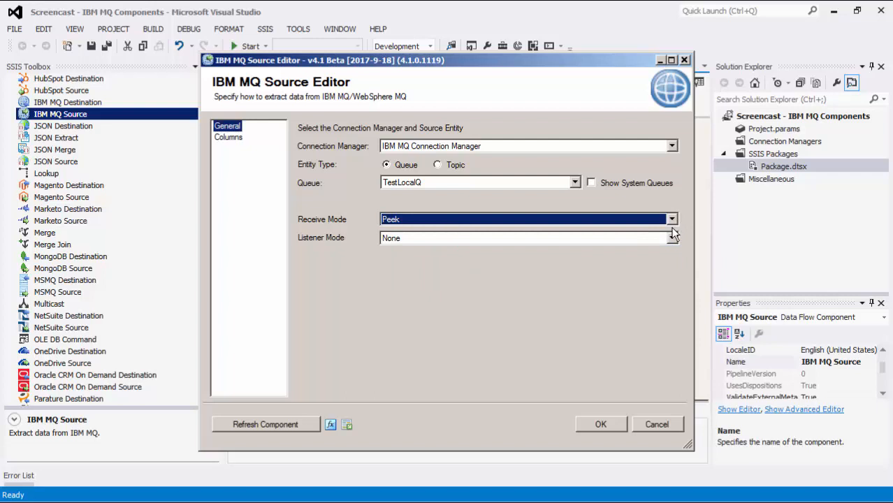
mouse_move(681, 234)
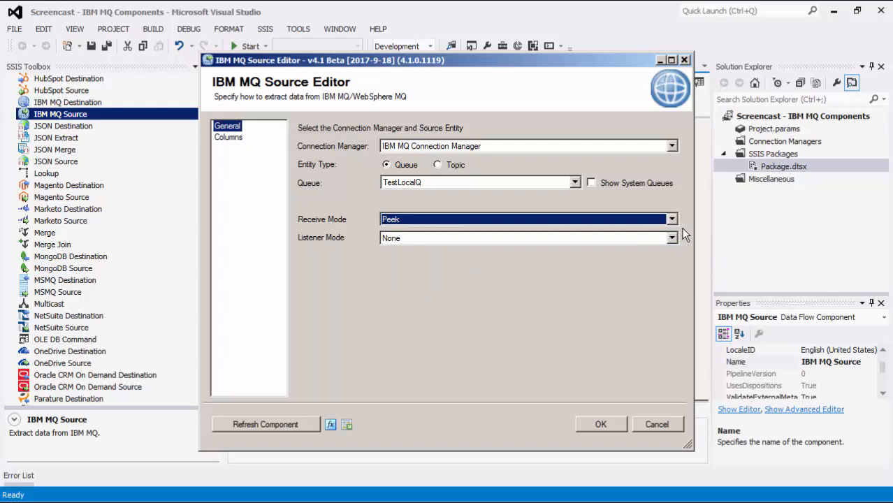
left_click(228, 137)
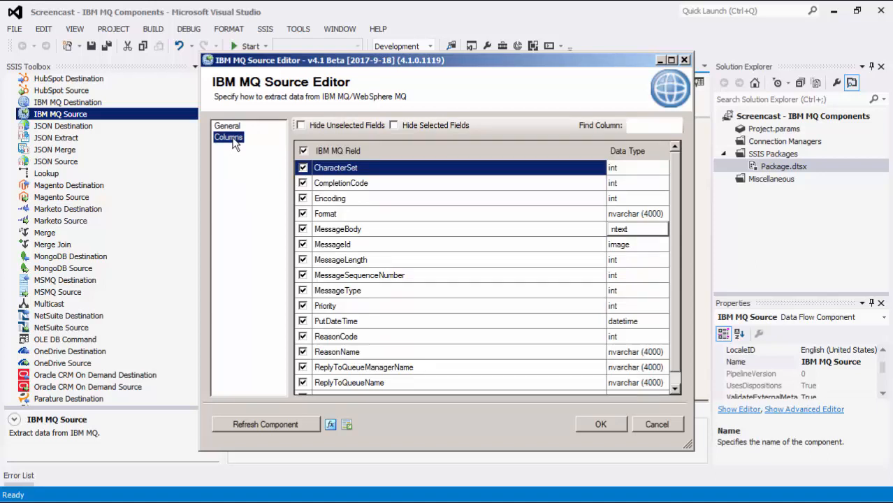
mouse_move(296, 407)
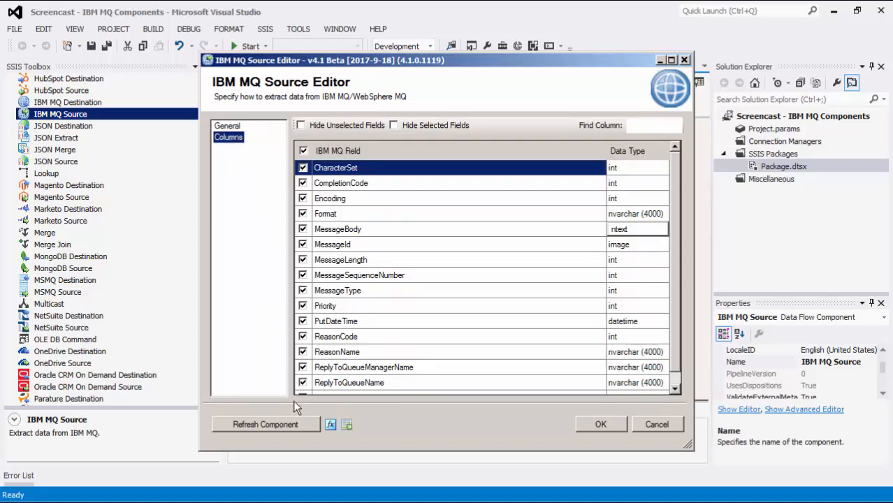
mouse_move(304, 430)
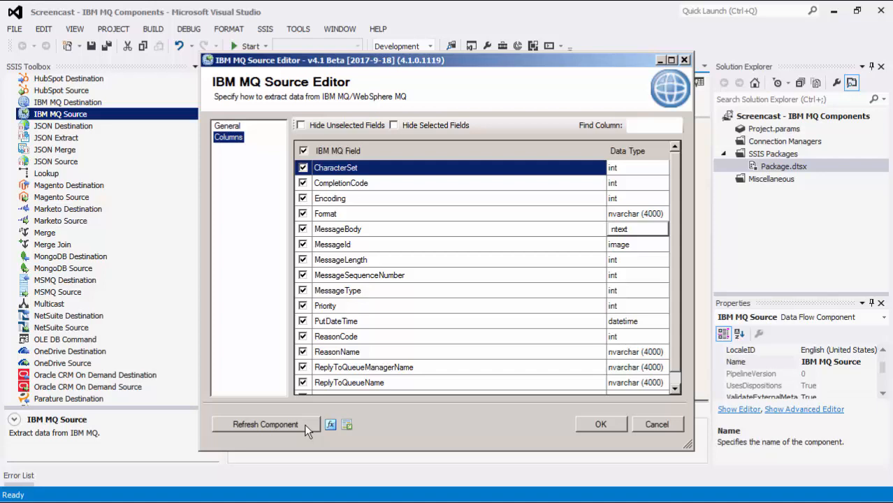
mouse_move(607, 424)
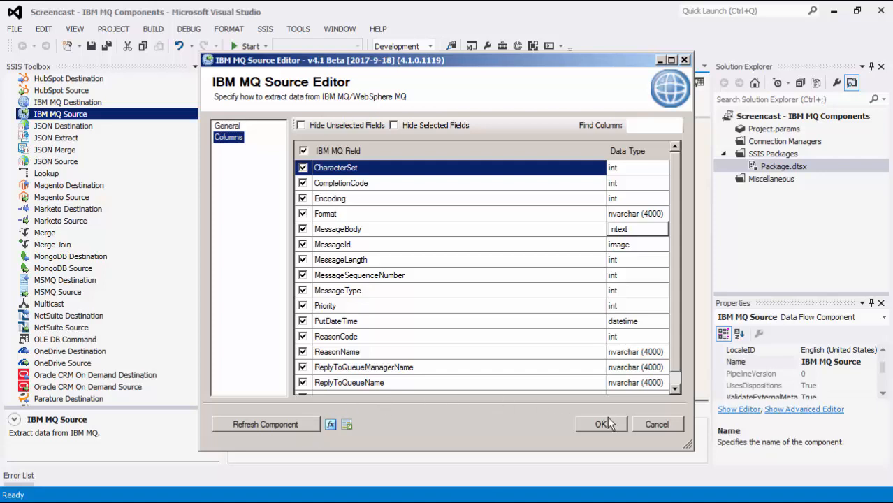
Add a DataReader Destination fed by the IBM MQ Source and execute the task.
left_click(602, 424)
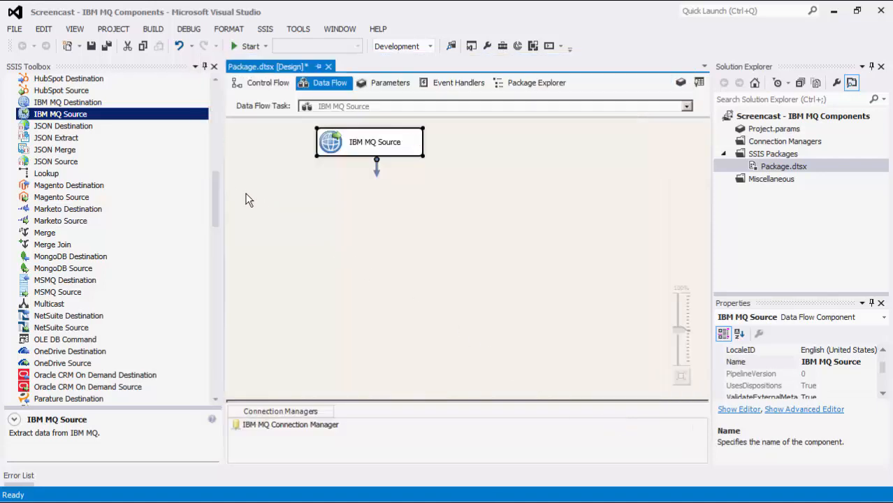
scroll("down", 3)
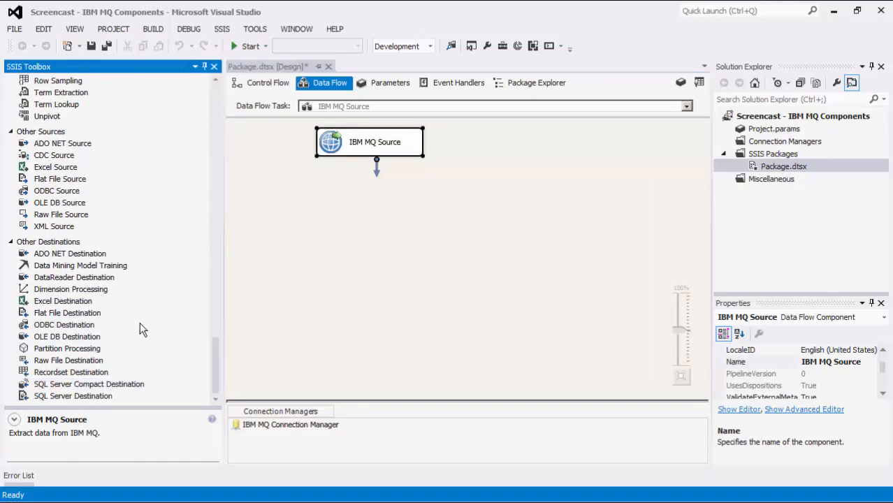
left_click_drag(74, 277, 421, 207)
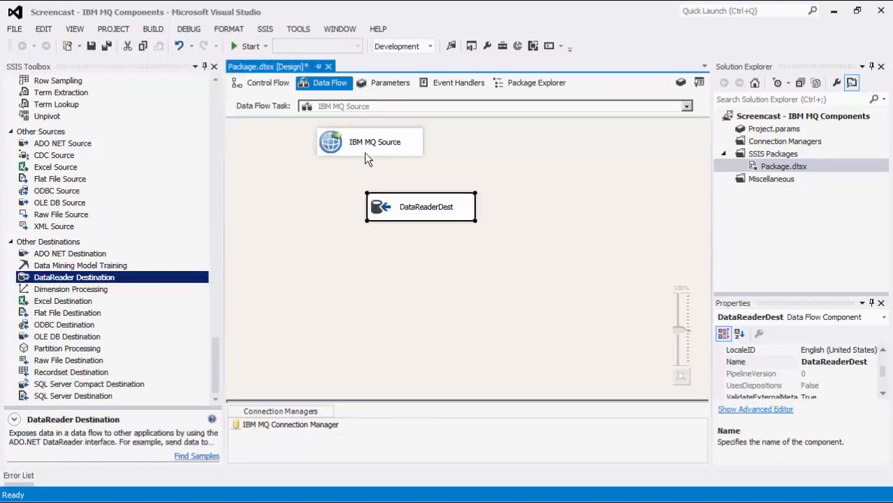
left_click_drag(370, 158, 419, 203)
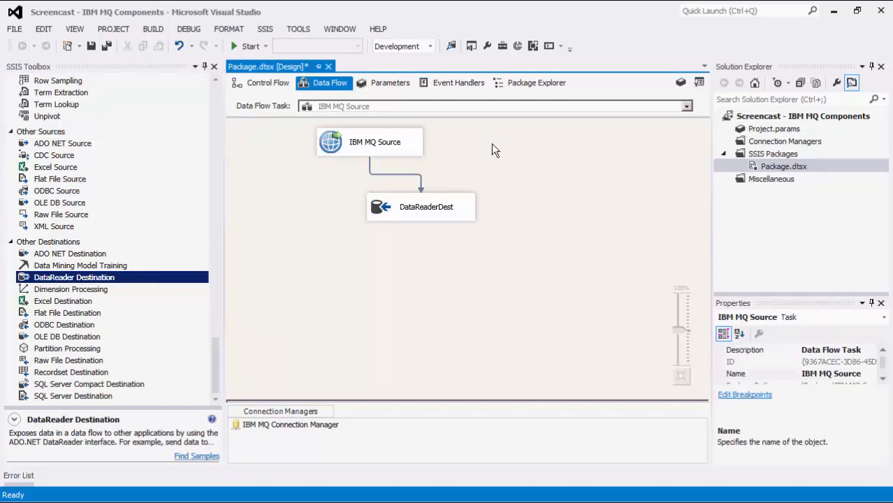
right_click(493, 150)
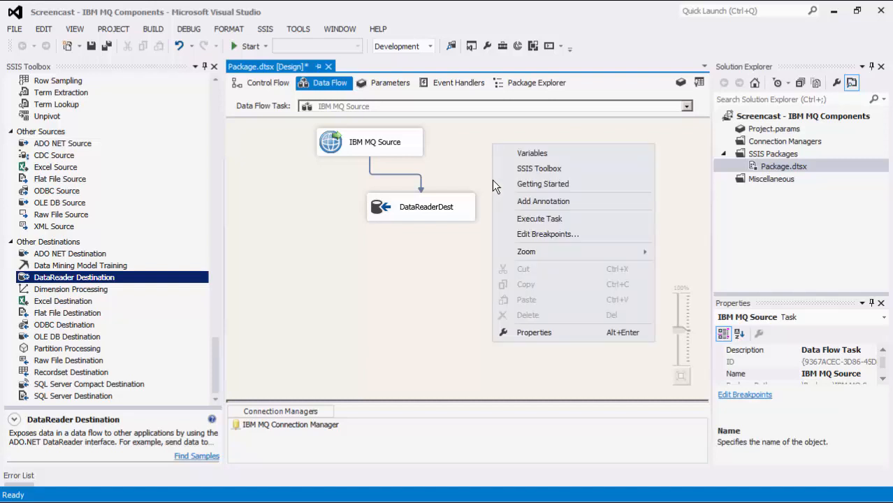
left_click(521, 219)
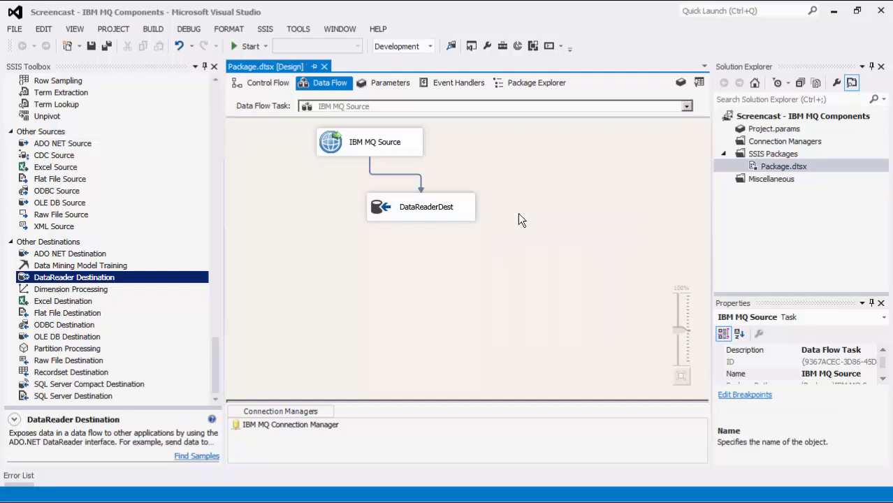
Place an IBM MQ Destination below the Data Spawner and select it.
left_click(251, 46)
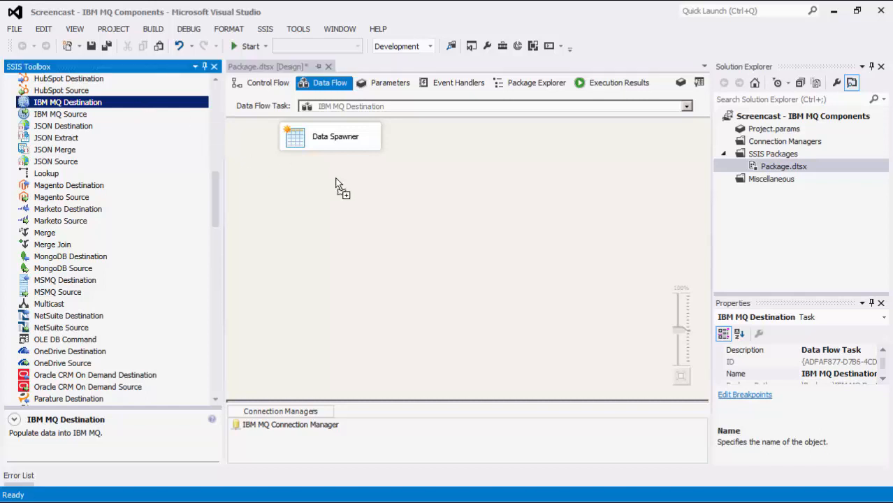
left_click_drag(67, 102, 401, 195)
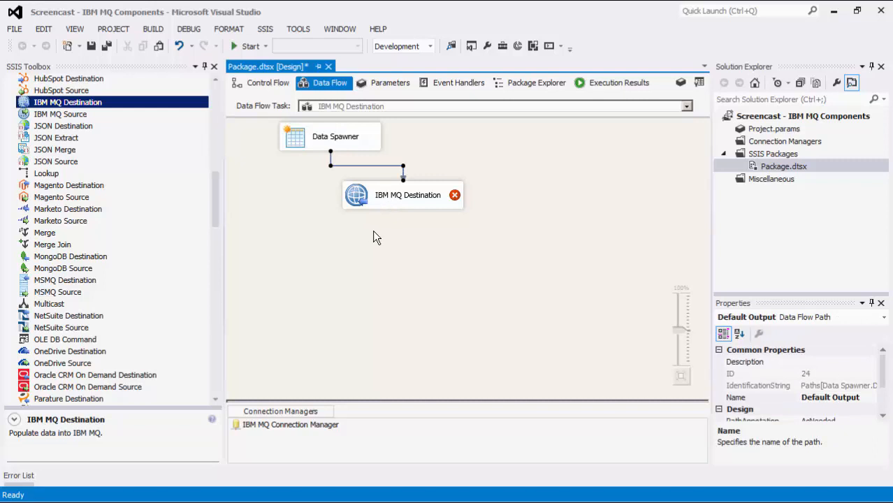
left_click(402, 195)
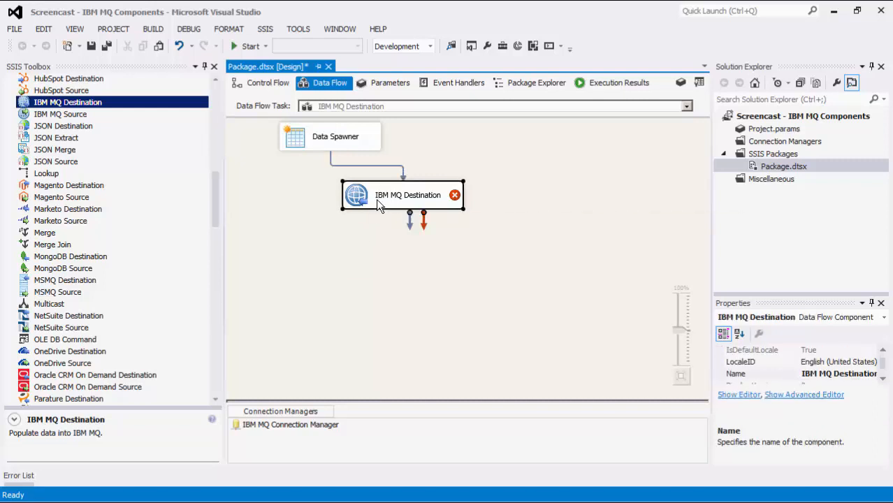
Set the destination to IBM MQ Connection Manager, entity type Queue, TestLocalQ.
double_click(402, 195)
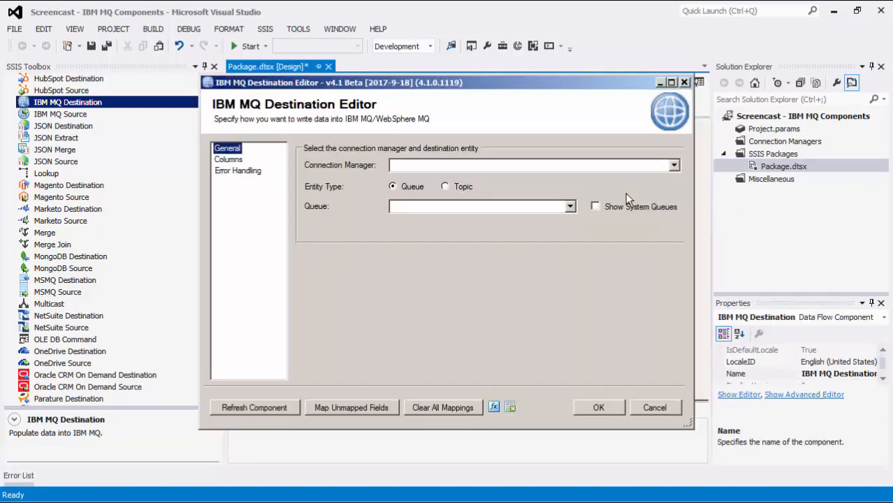
left_click(672, 165)
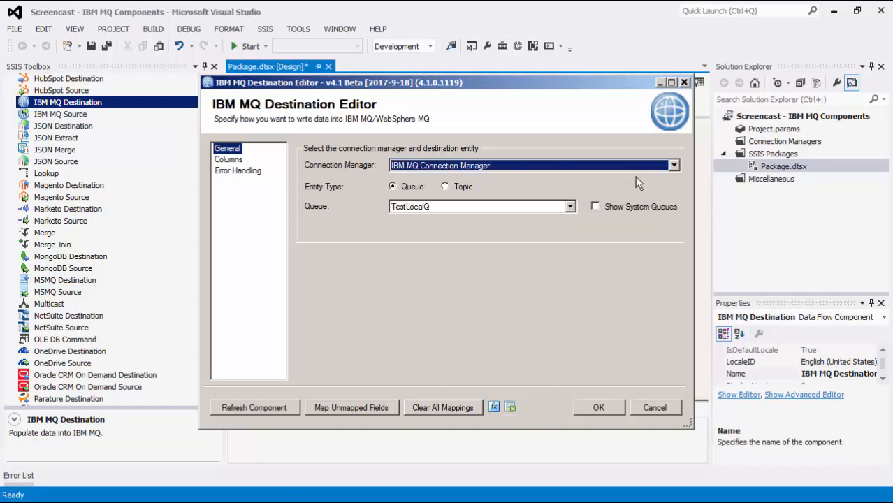
mouse_move(491, 197)
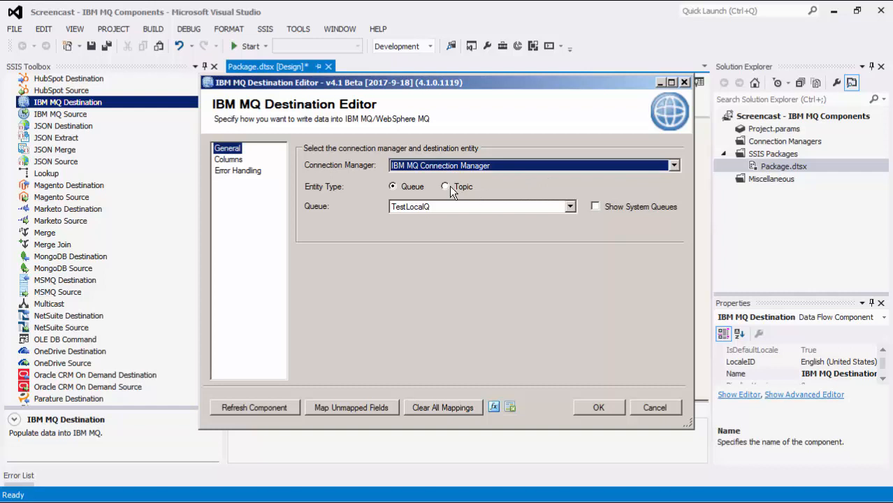
left_click(445, 187)
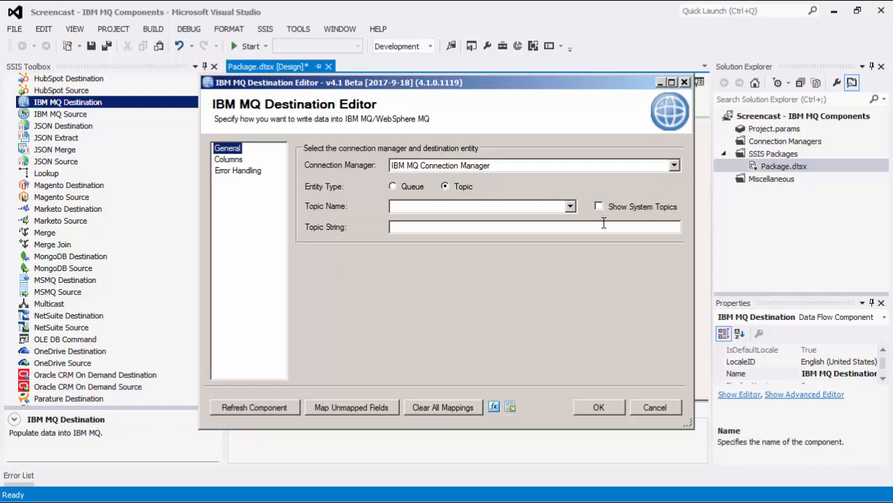
left_click(393, 187)
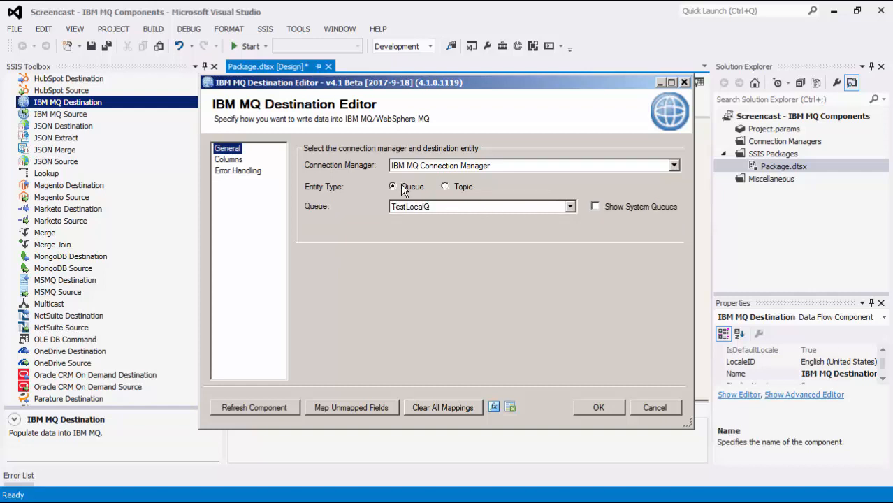
mouse_move(606, 217)
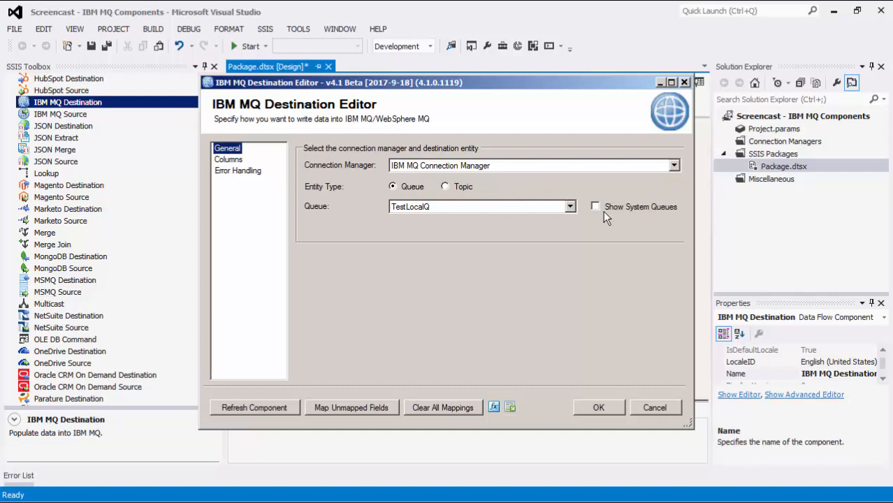
mouse_move(378, 174)
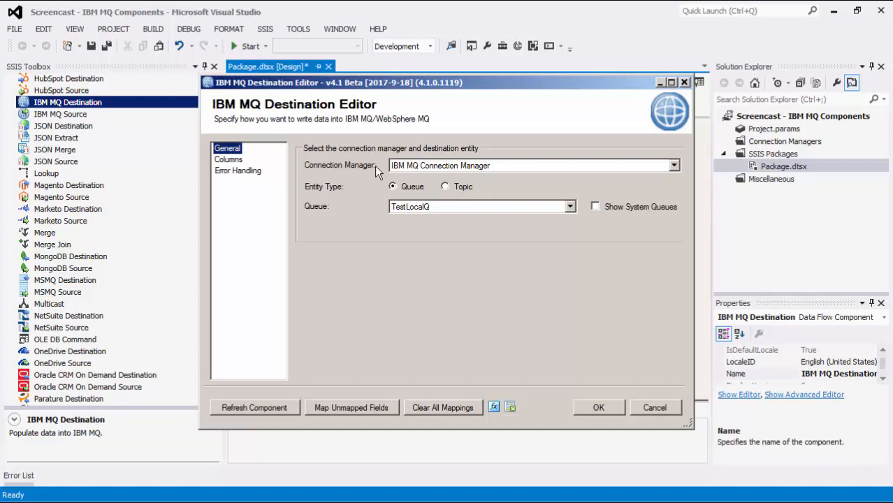
Show the Columns page mapping MessageBody to the MessageBody (ntext) field.
left_click(228, 159)
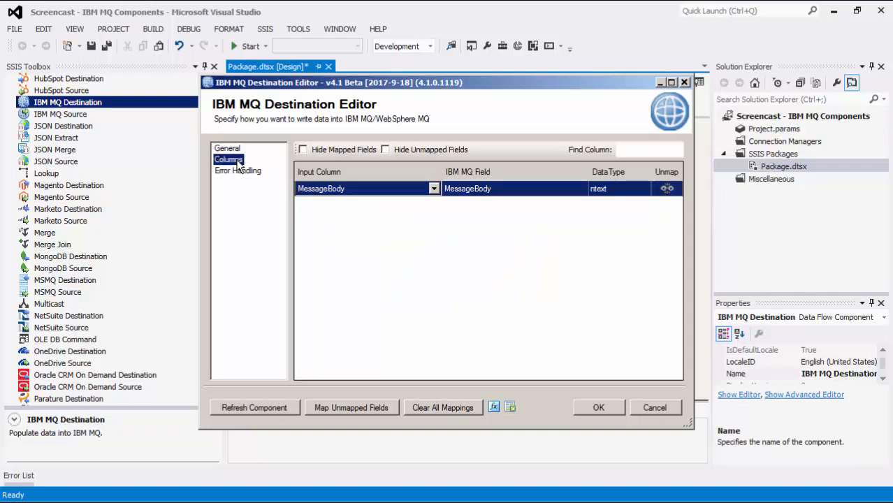
mouse_move(311, 202)
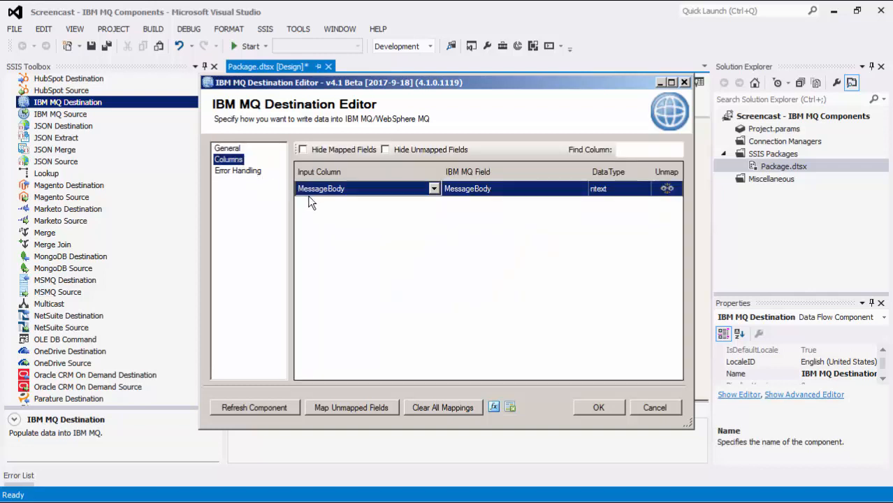
mouse_move(238, 178)
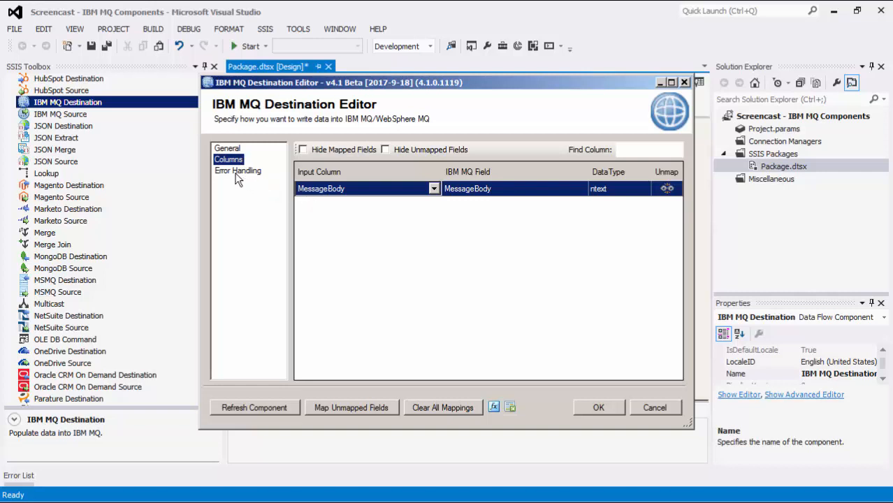
Show the Error Handling page with Fail on error kept selected.
left_click(237, 171)
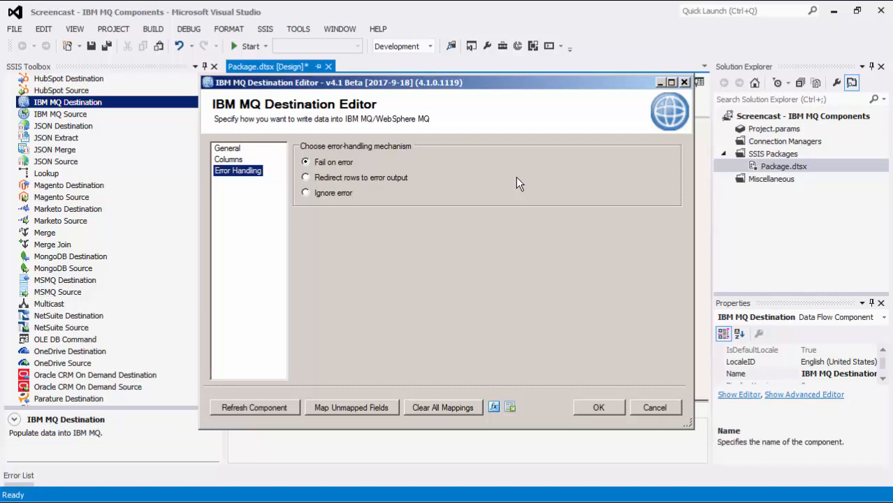
mouse_move(576, 371)
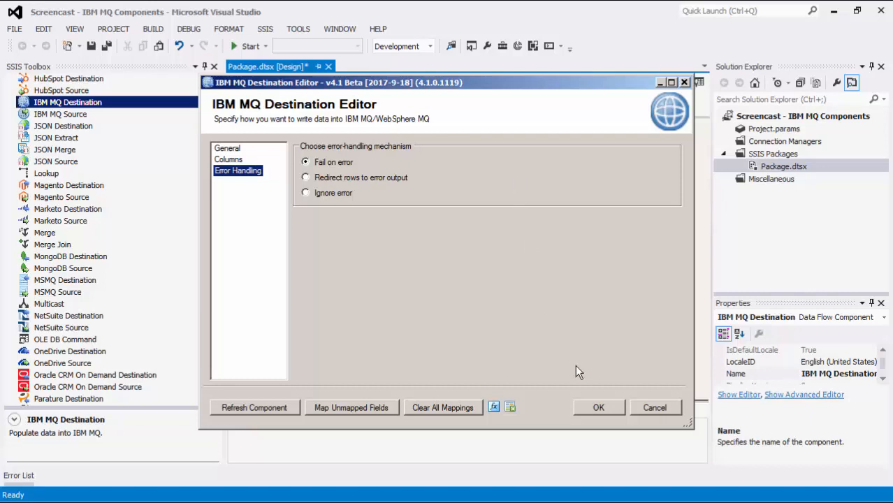
Confirm the IBM MQ Destination settings and execute the destination data flow, sending 1 row.
left_click(598, 408)
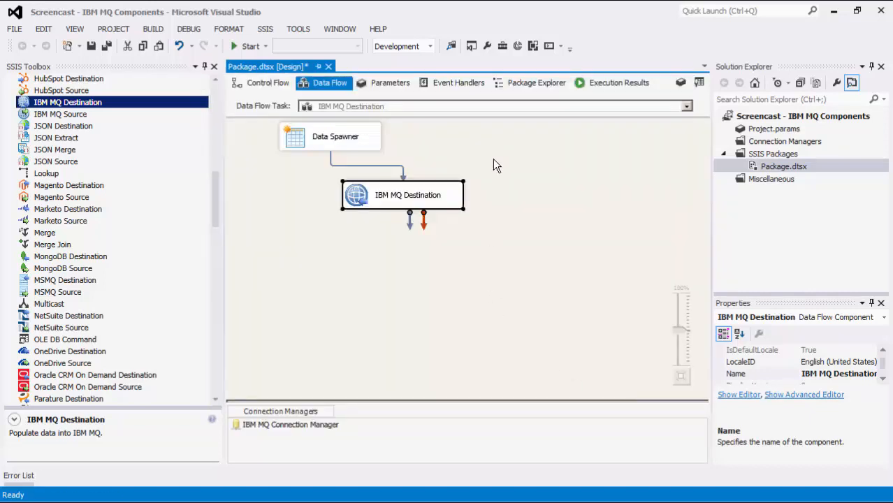
left_click(497, 159)
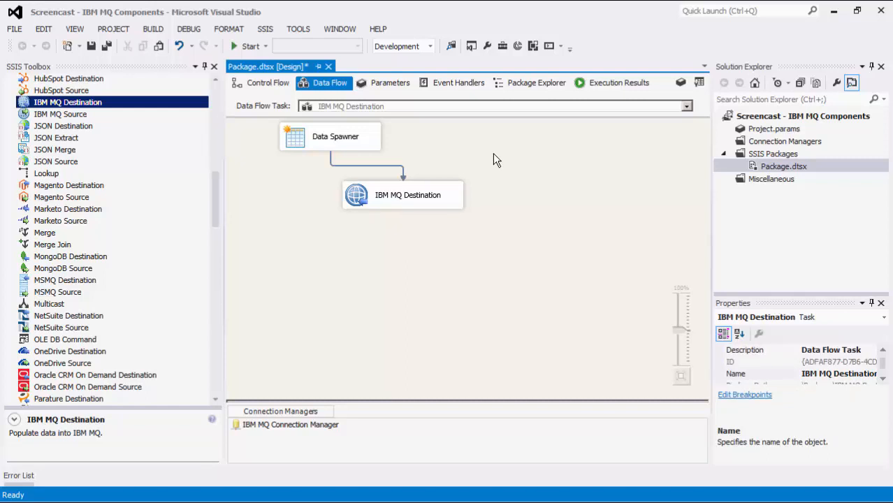
mouse_move(521, 235)
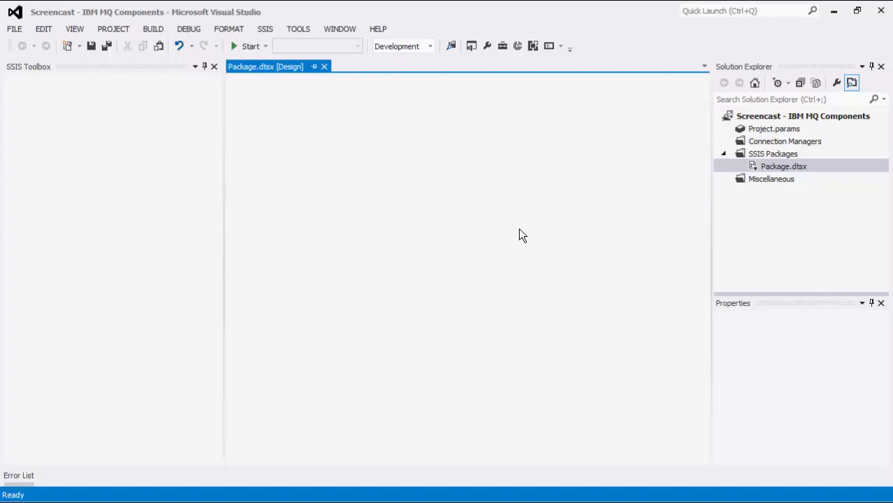
left_click(250, 46)
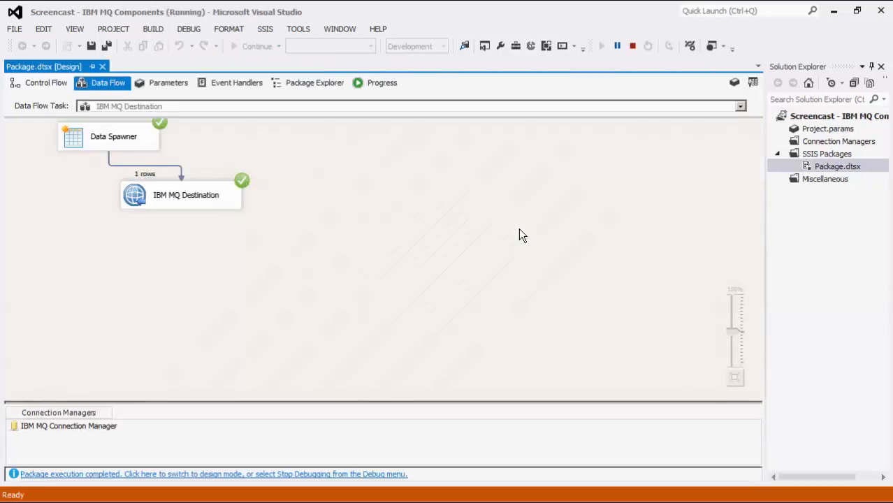